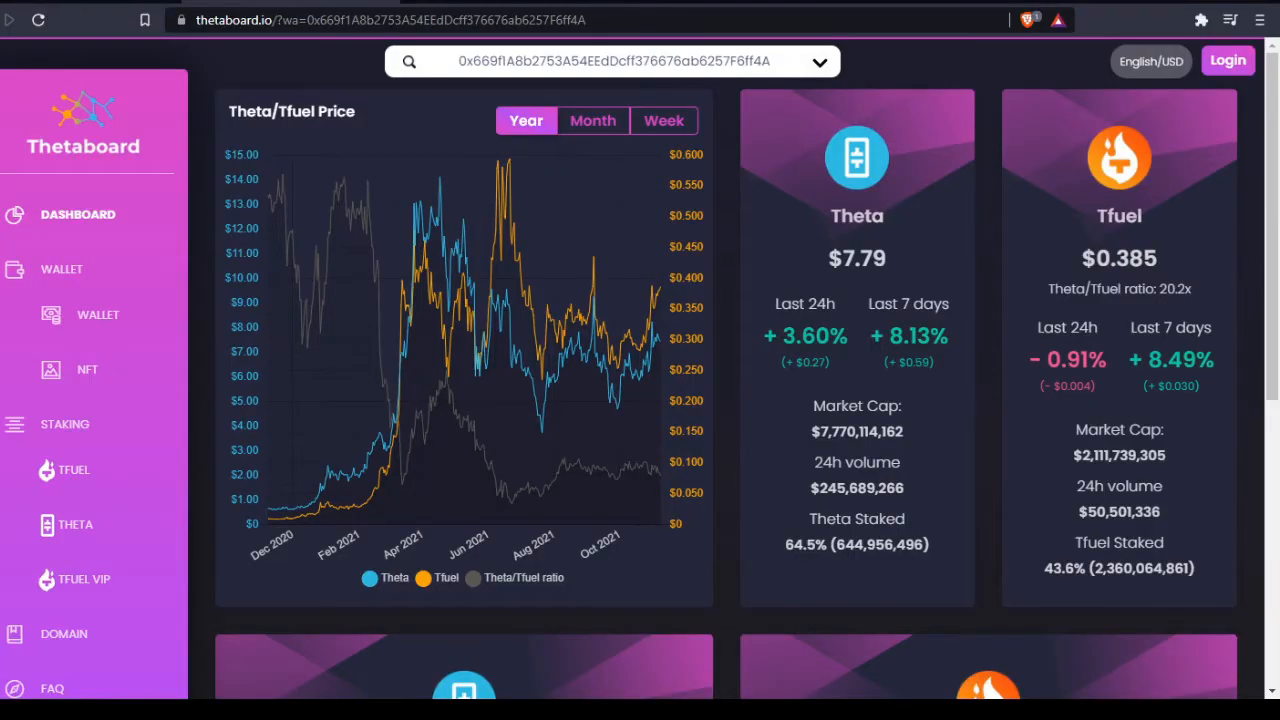
pyautogui.moveTo(897, 294)
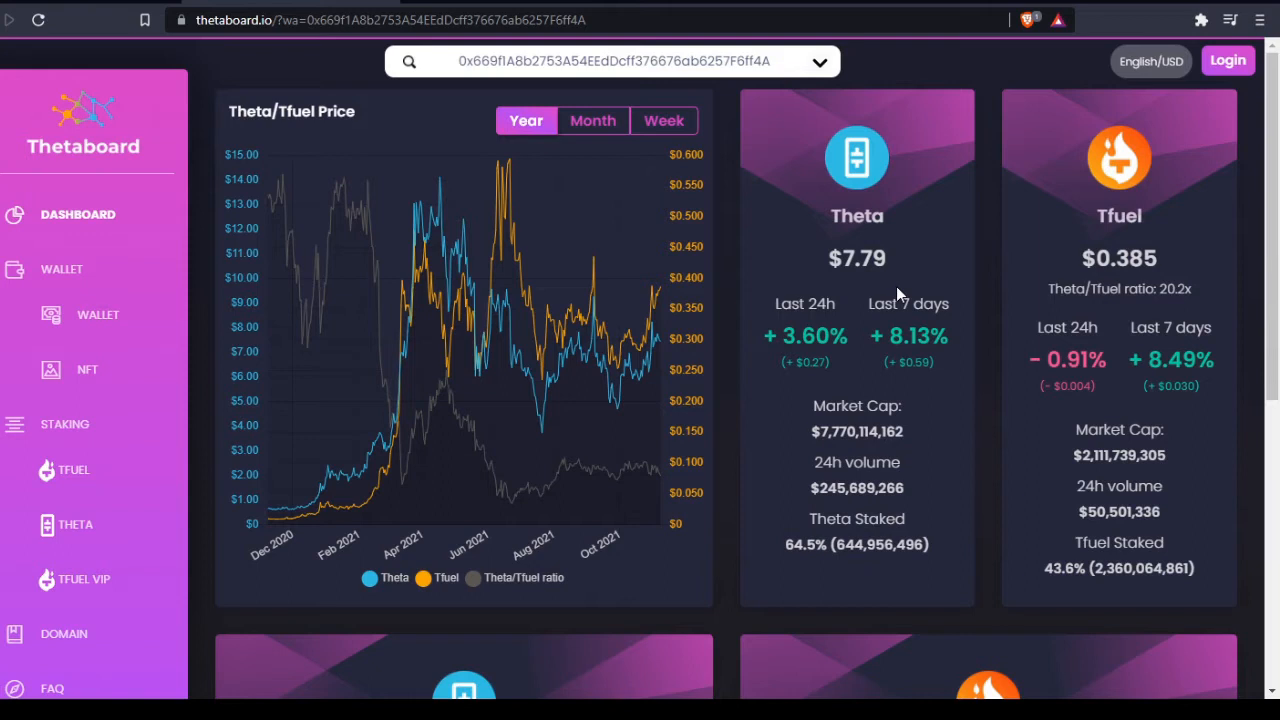
pyautogui.moveTo(910, 278)
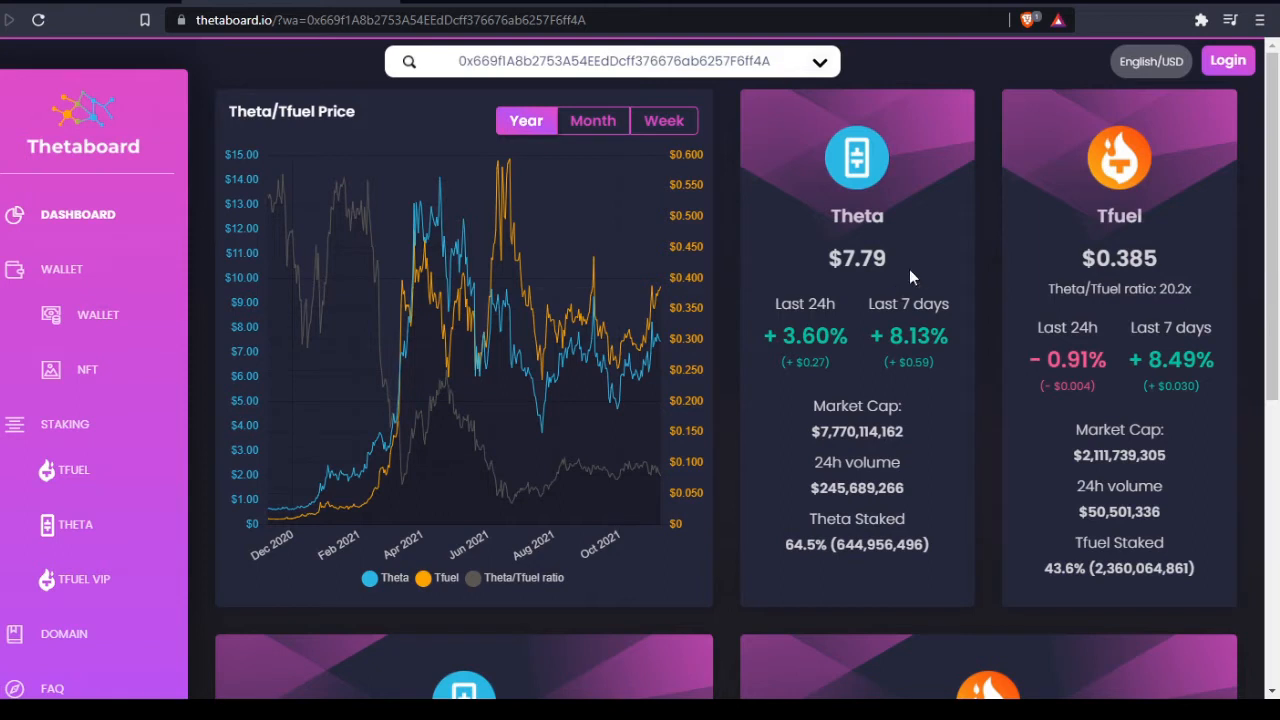
pyautogui.moveTo(920, 173)
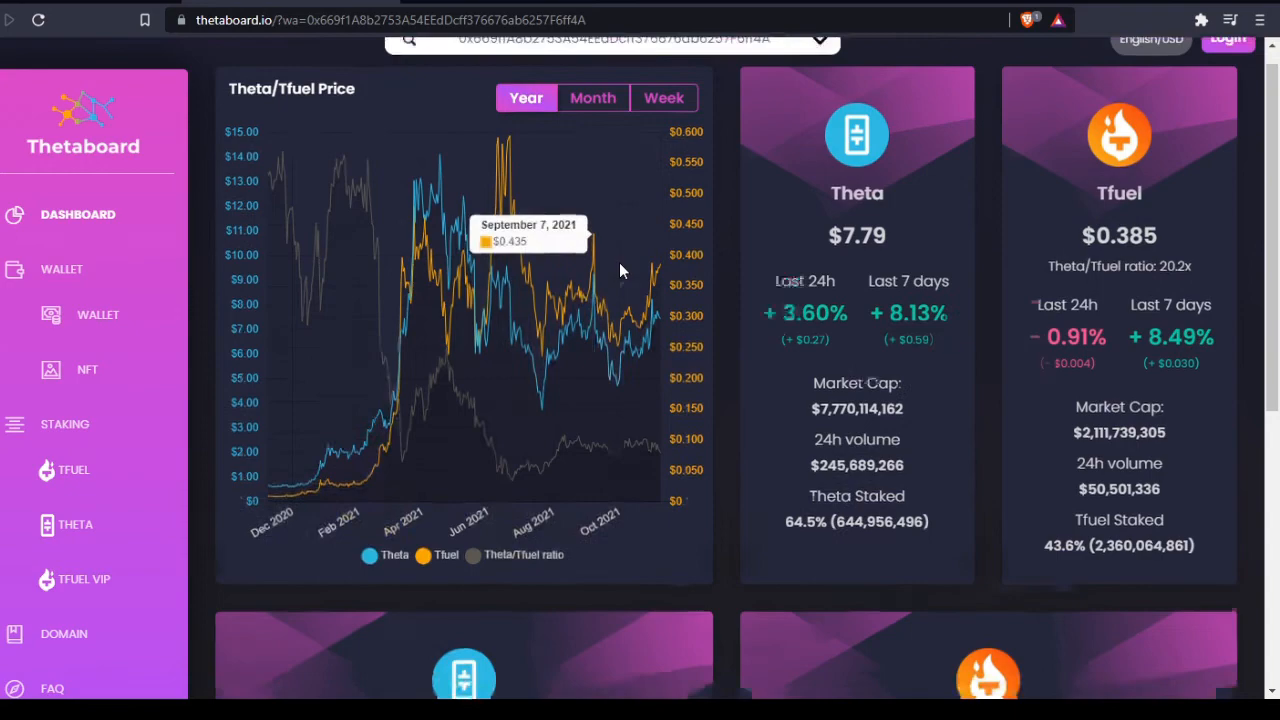
# Open the Wallet page to view the dollar composition pie chart and Theta/TFuel staking rewards.
pyautogui.scroll(-3)
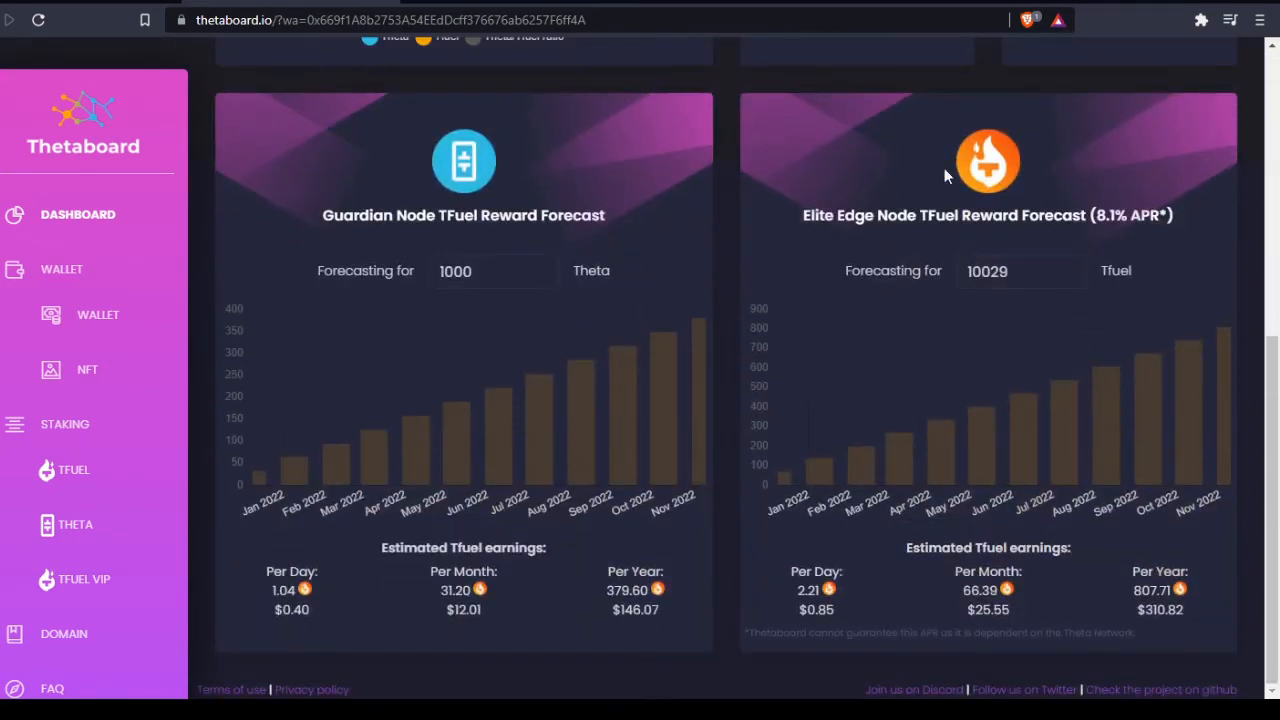
pyautogui.moveTo(958, 212)
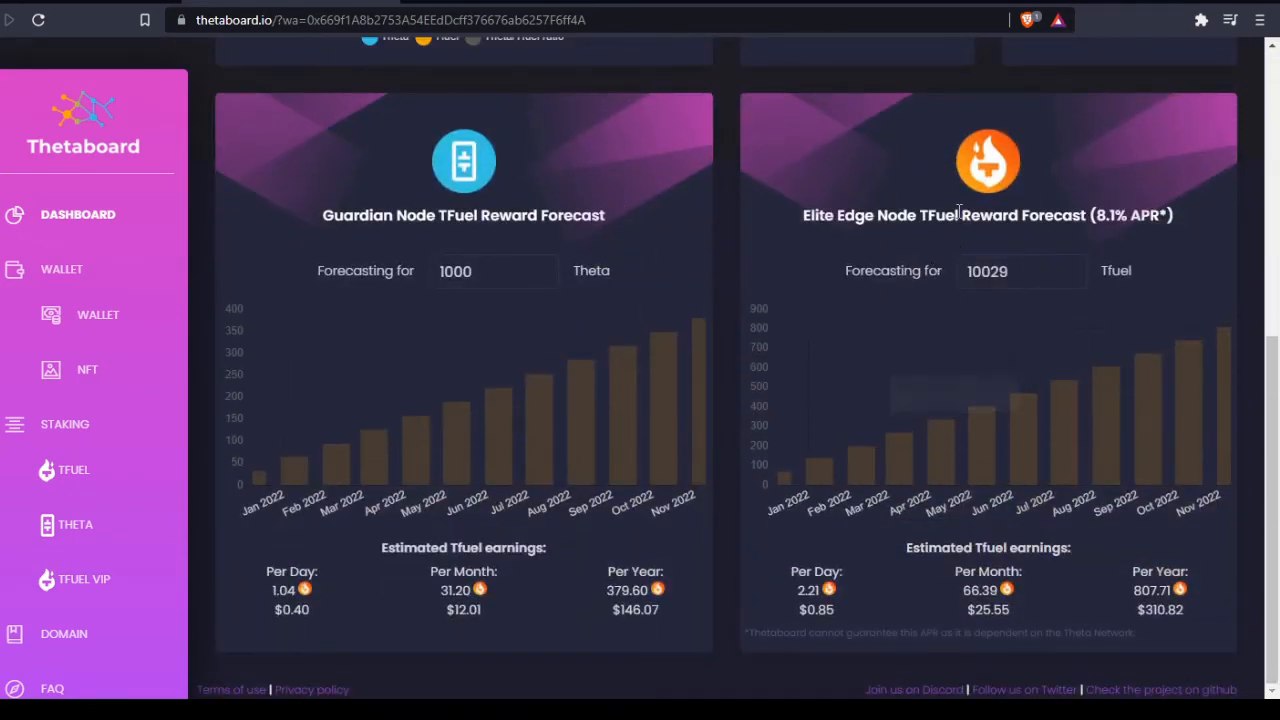
pyautogui.scroll(3)
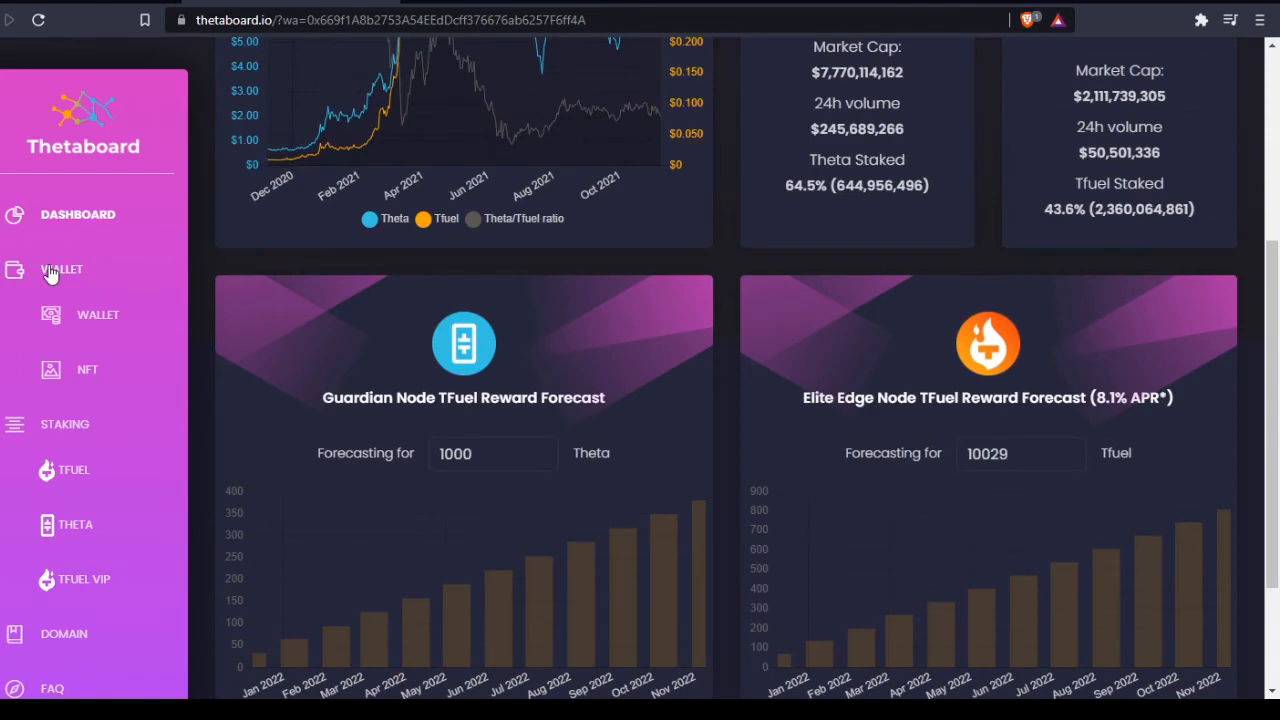
pyautogui.click(61, 269)
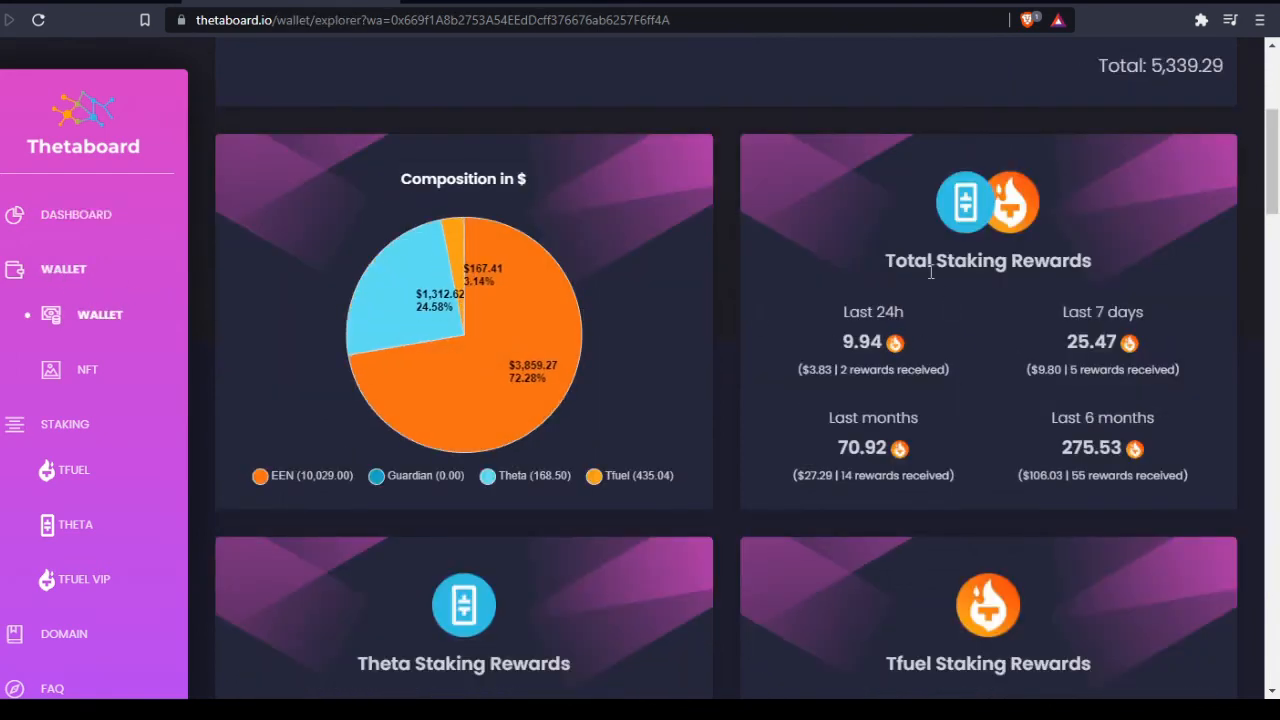
pyautogui.scroll(-3)
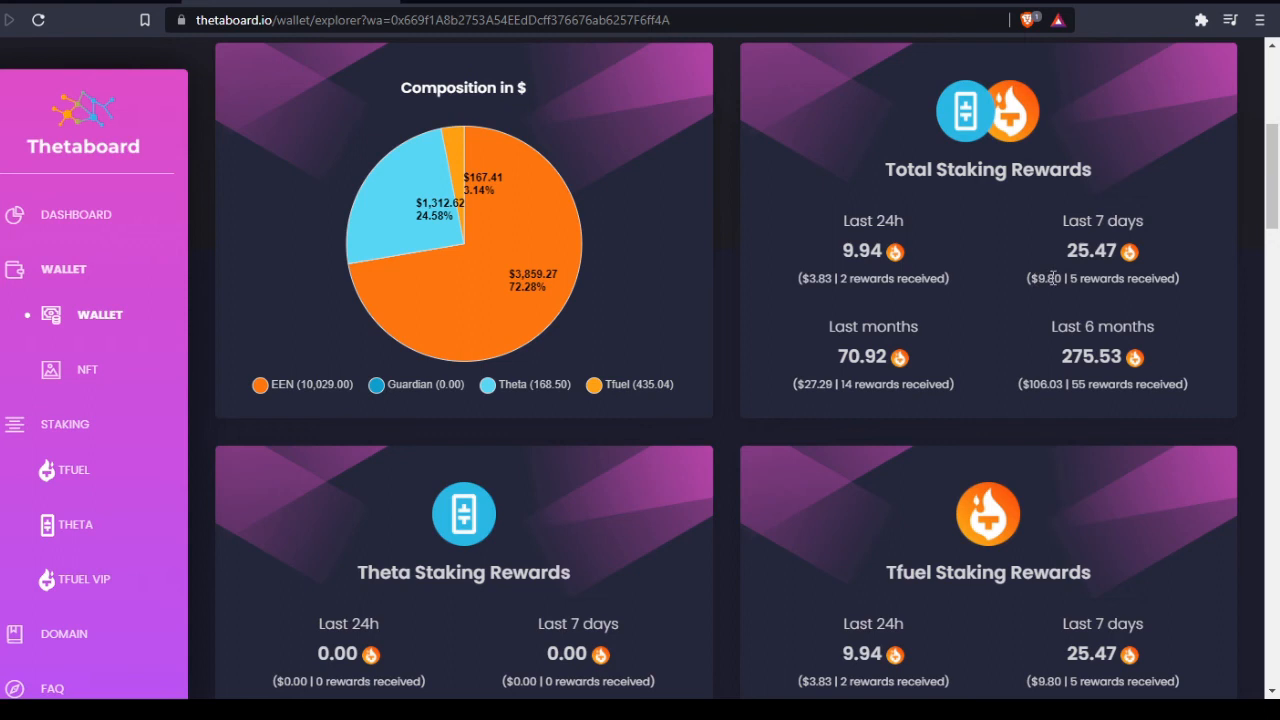
pyautogui.moveTo(1134, 275)
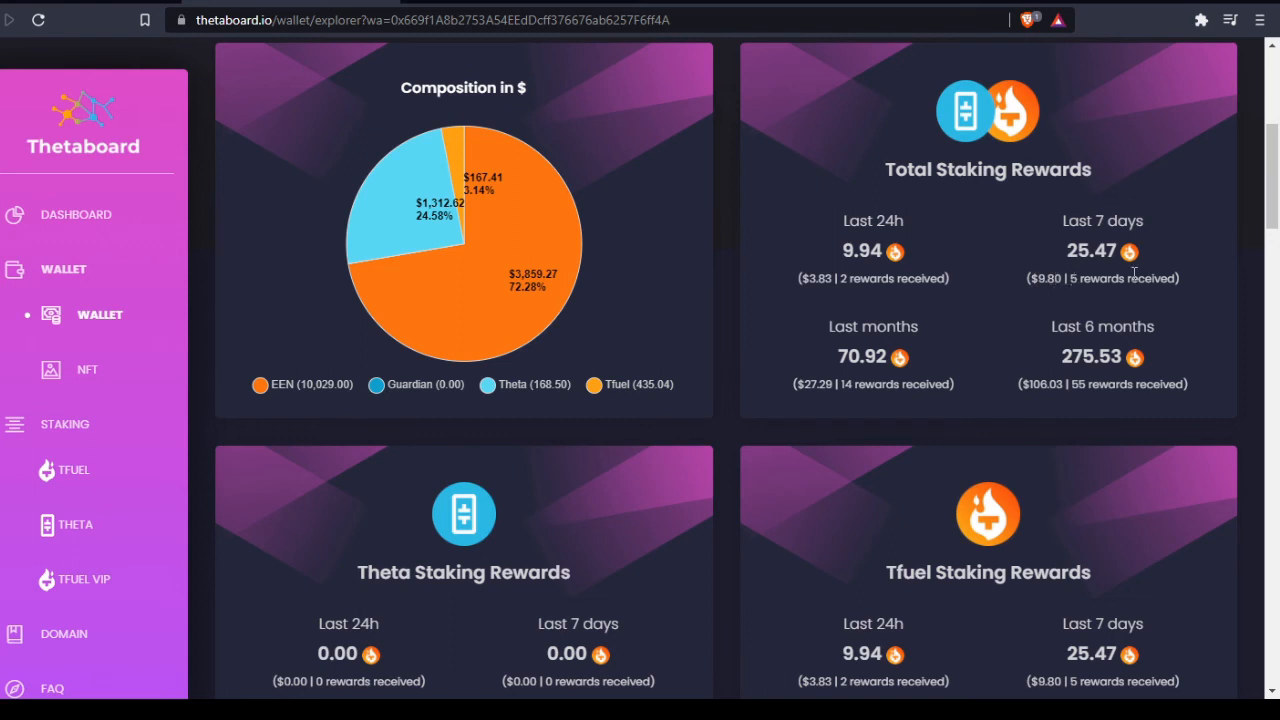
pyautogui.moveTo(1193, 281)
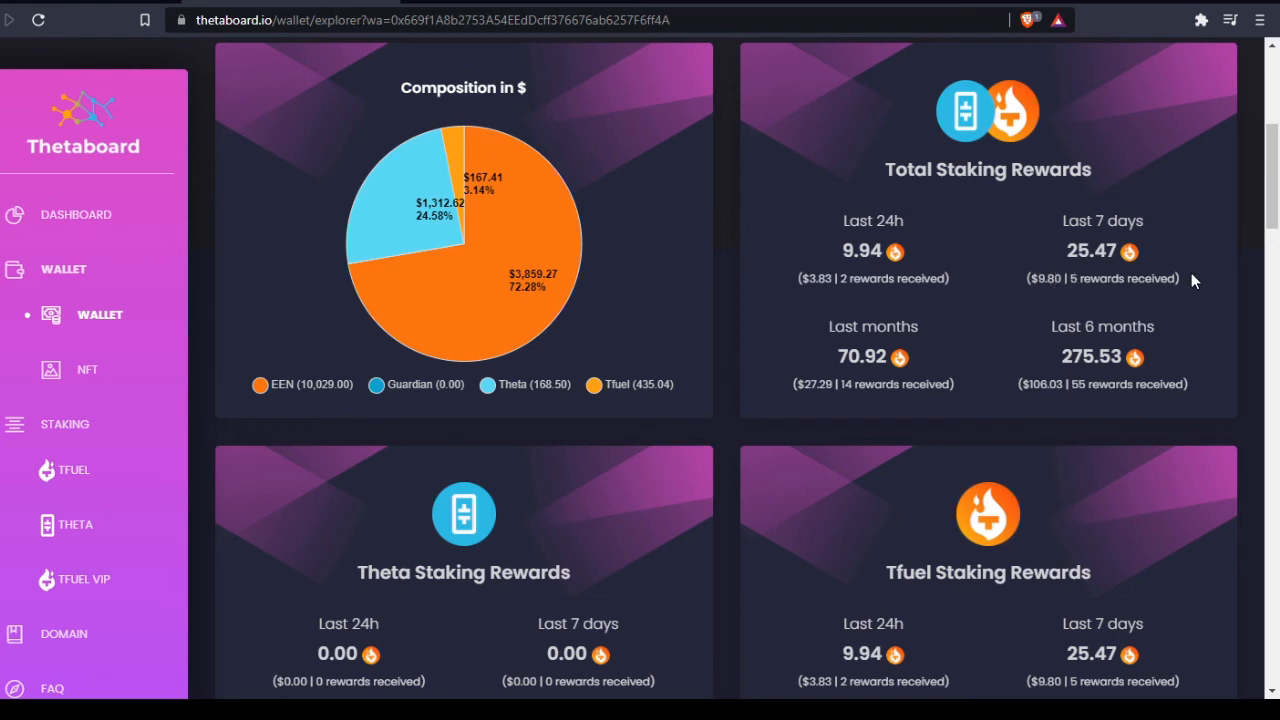